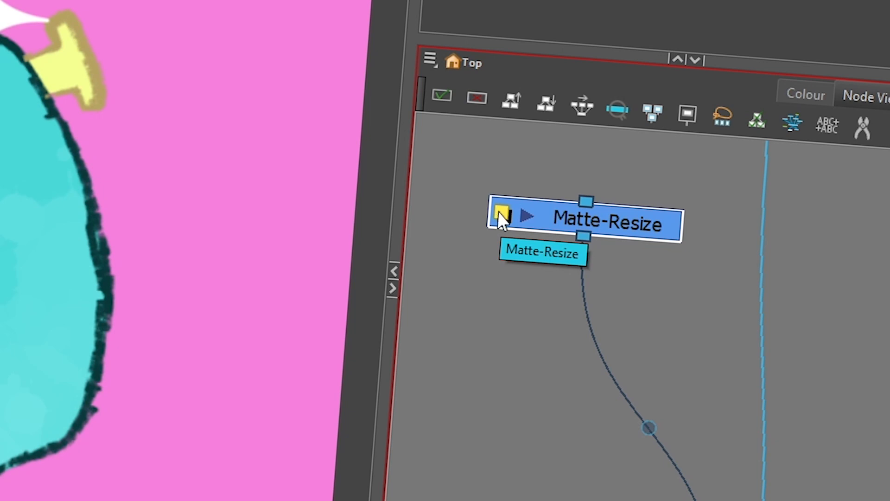
Inspect the Matte-Resize node's radius in Layer Properties, then close it
{"action": "double_click", "coordinate": [591, 221]}
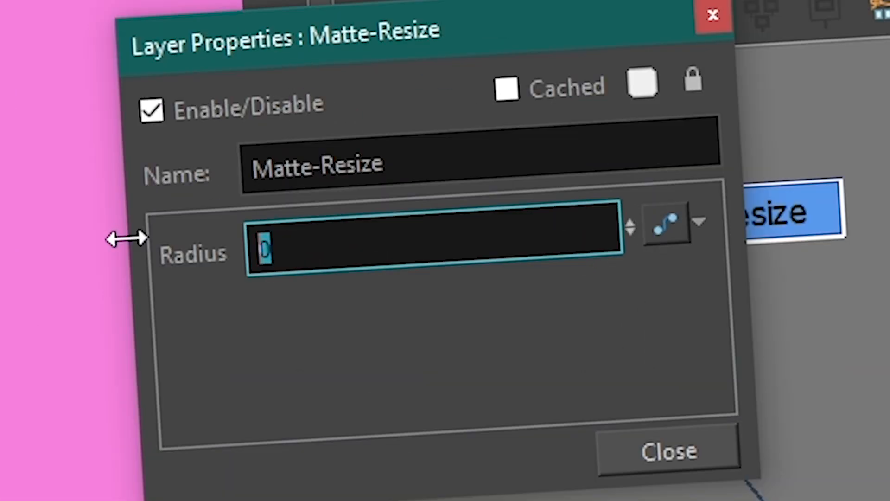
{"action": "left_click", "coordinate": [667, 451]}
{"action": "type", "text": "colou"}
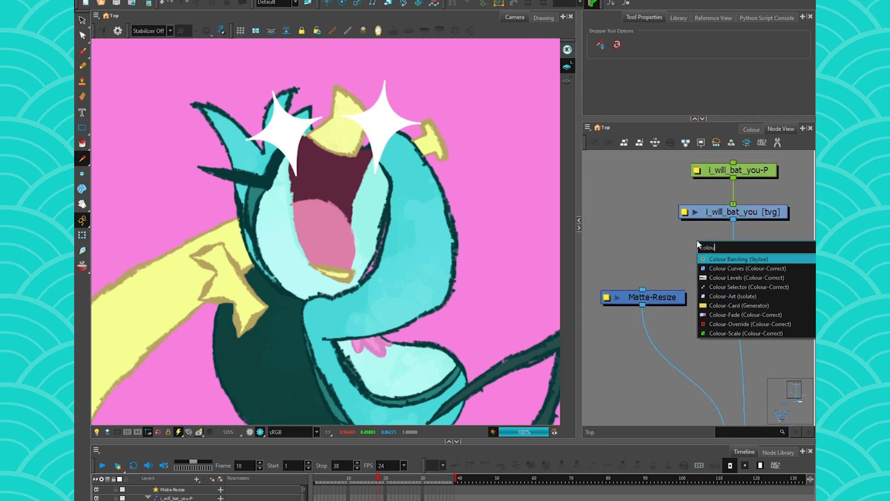
Add a Colour-Art (Isolate) node below the drawing from the search list
{"action": "left_click", "coordinate": [738, 295]}
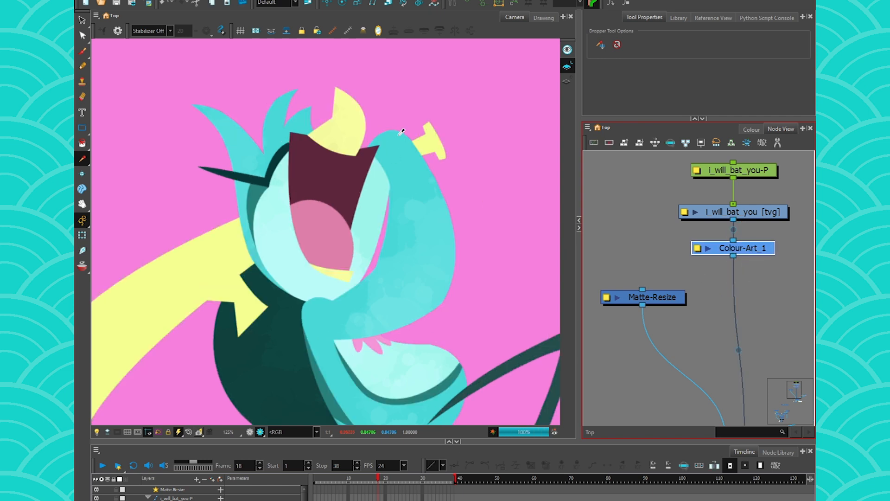
{"action": "mouse_move", "coordinate": [441, 309]}
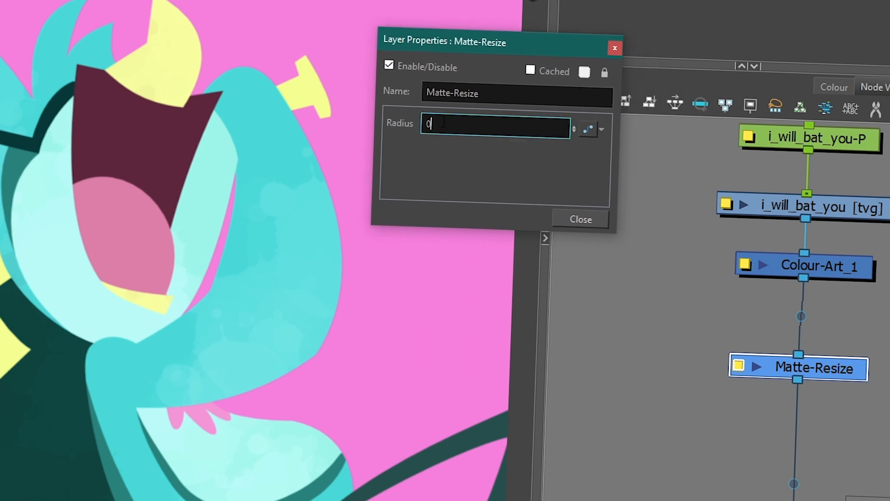
Set the Matte-Resize radius to 10 to expand the colour art
{"action": "type", "text": "10"}
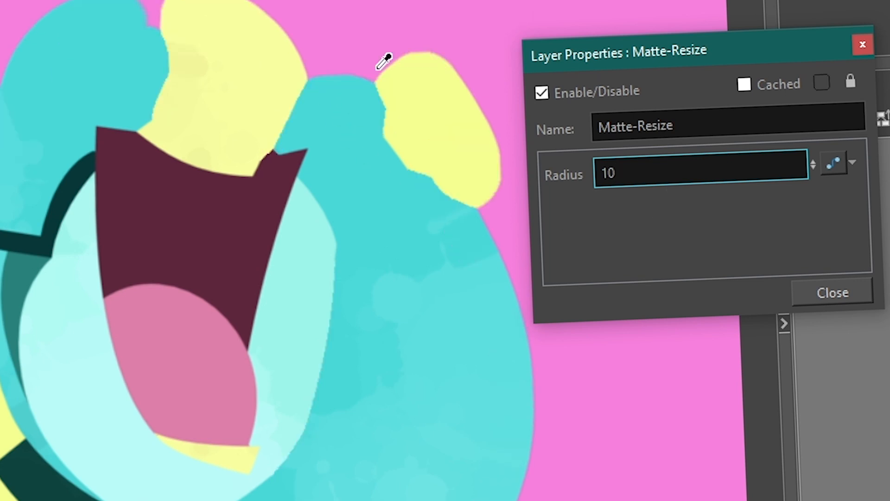
{"action": "left_click", "coordinate": [673, 173]}
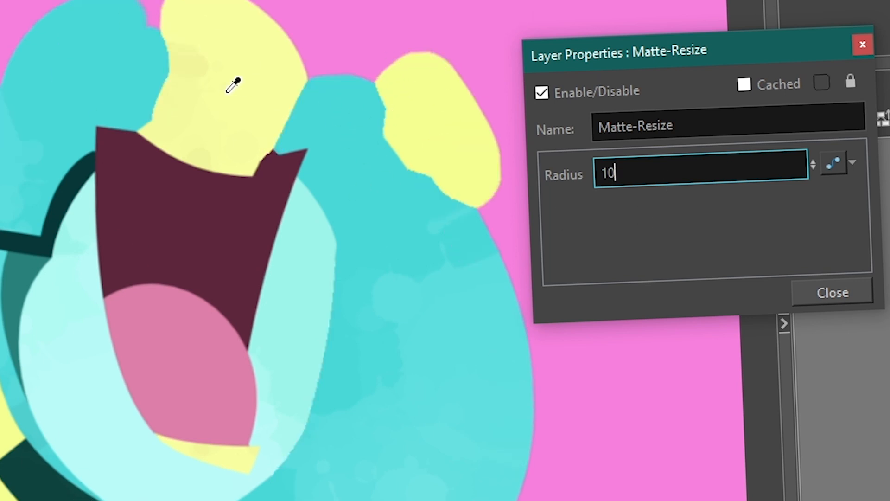
{"action": "mouse_move", "coordinate": [475, 318]}
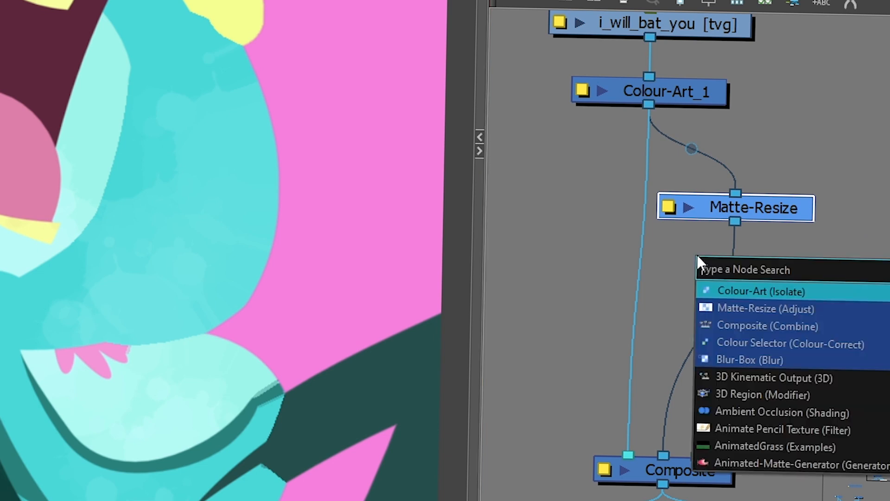
Add a Transparency node after Matte-Resize using the 'tr' node search
{"action": "type", "text": "tr"}
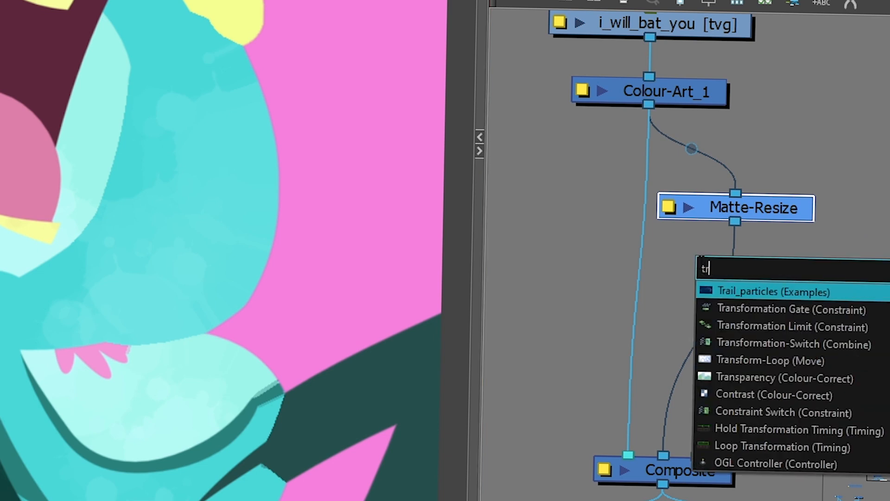
{"action": "left_click", "coordinate": [760, 378]}
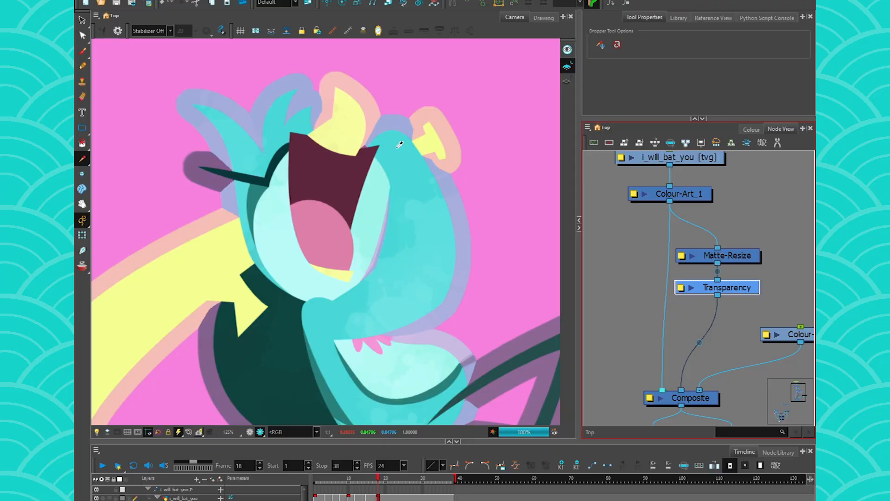
{"action": "mouse_move", "coordinate": [417, 116]}
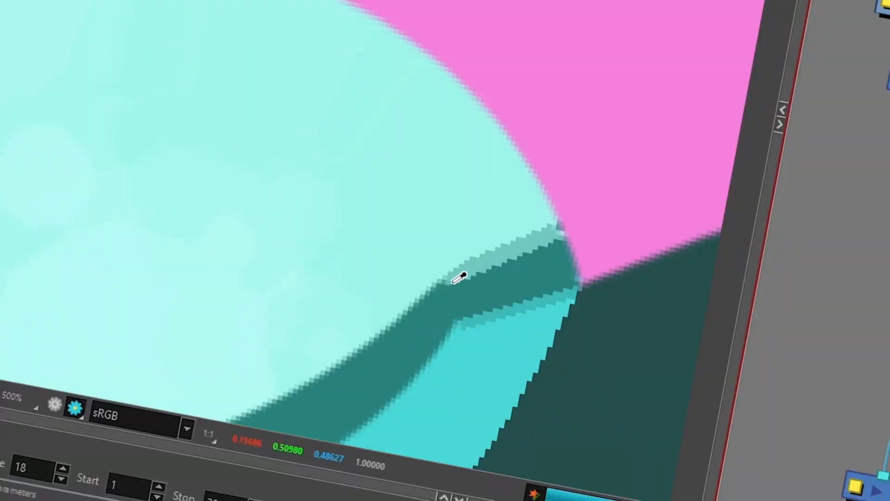
{"action": "mouse_move", "coordinate": [565, 252]}
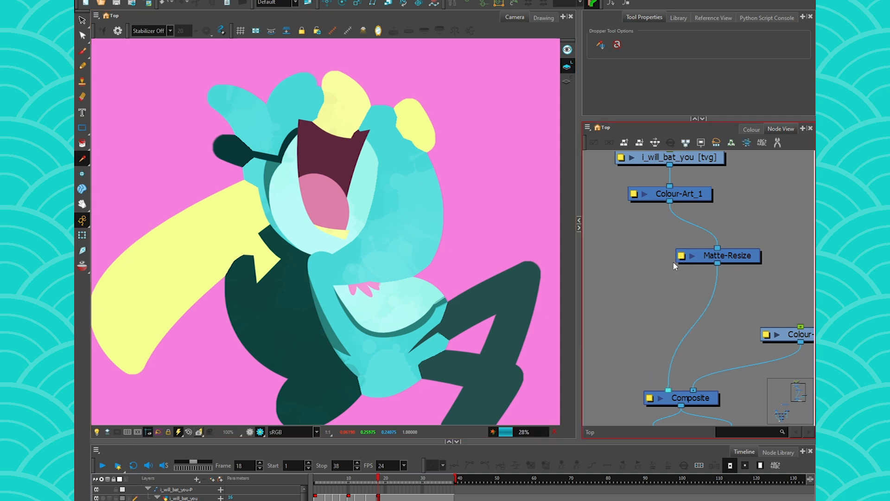
Set the Matte-Resize radius to -10, then reopen its properties to reset it
{"action": "double_click", "coordinate": [723, 256]}
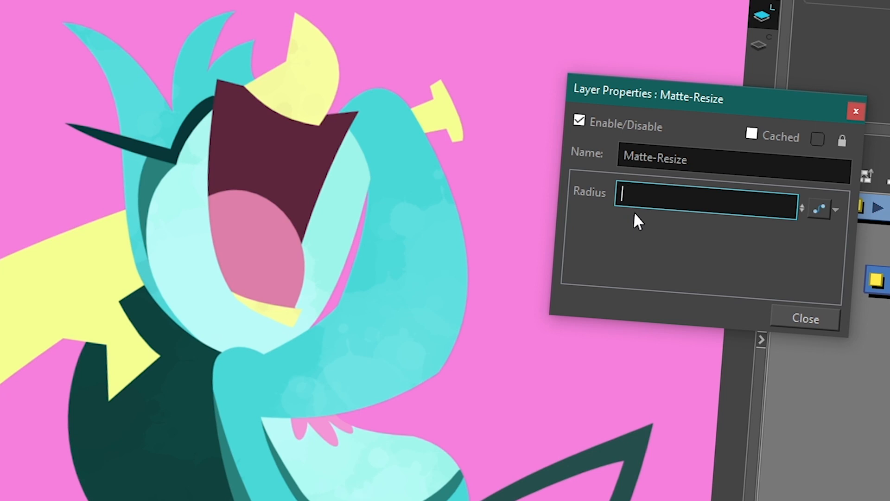
{"action": "type", "text": "-10"}
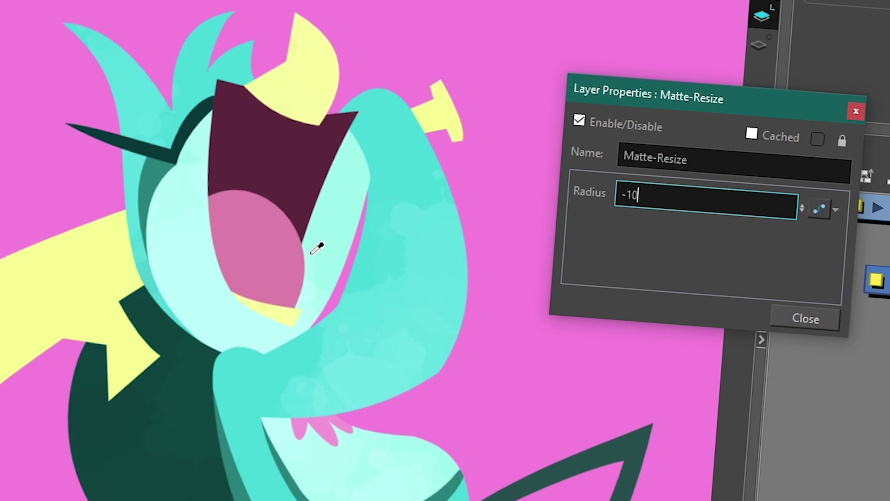
{"action": "left_click", "coordinate": [807, 319]}
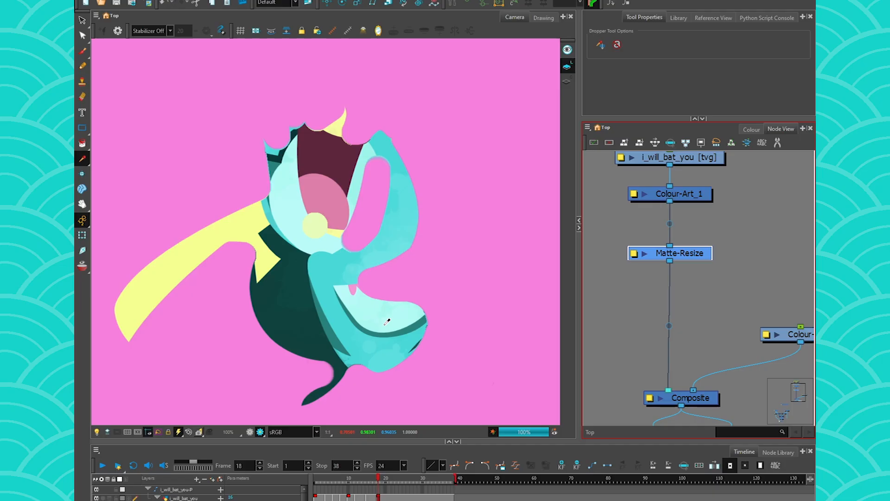
{"action": "double_click", "coordinate": [679, 253]}
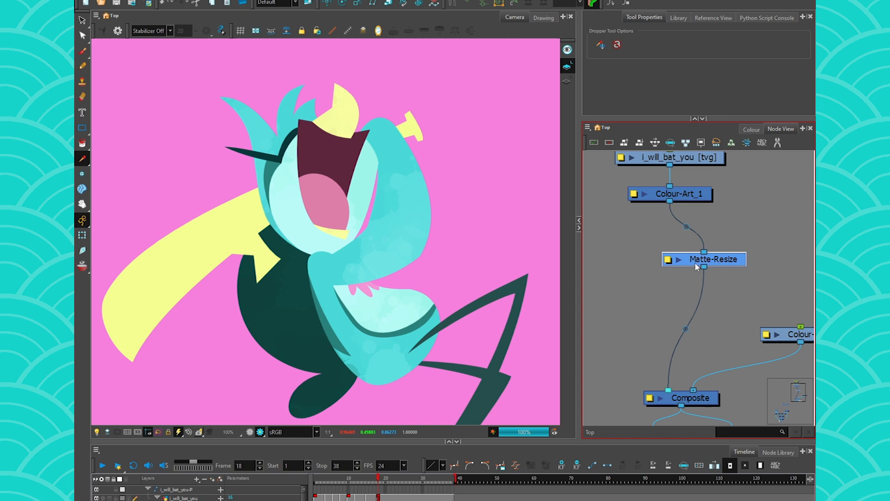
Select Matte-Resize and set its radius to 5
{"action": "left_click", "coordinate": [679, 194]}
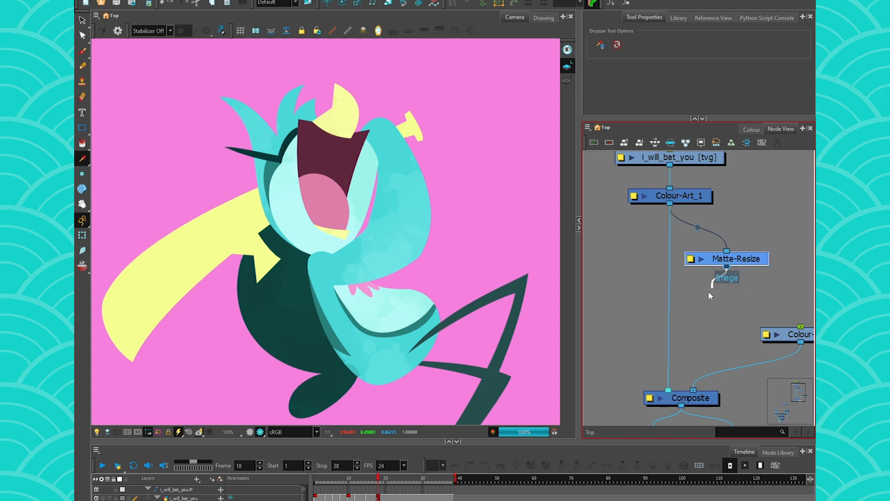
{"action": "double_click", "coordinate": [734, 258]}
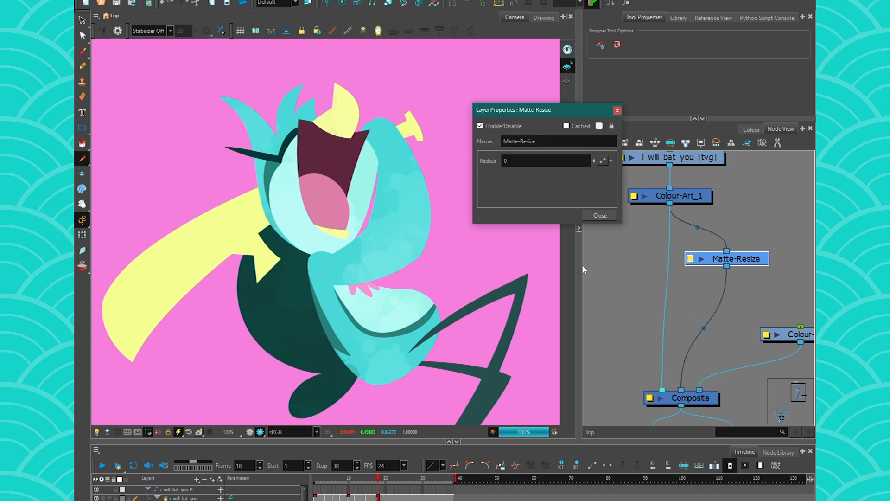
{"action": "left_click", "coordinate": [545, 161]}
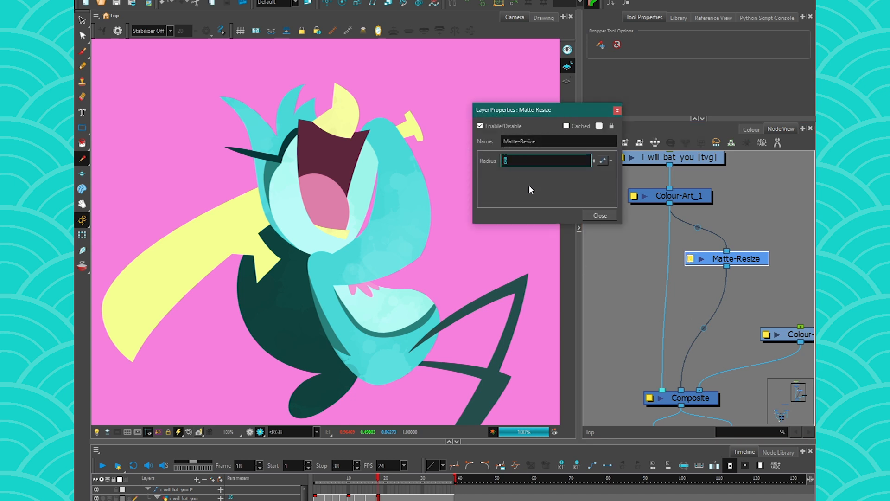
{"action": "type", "text": "5"}
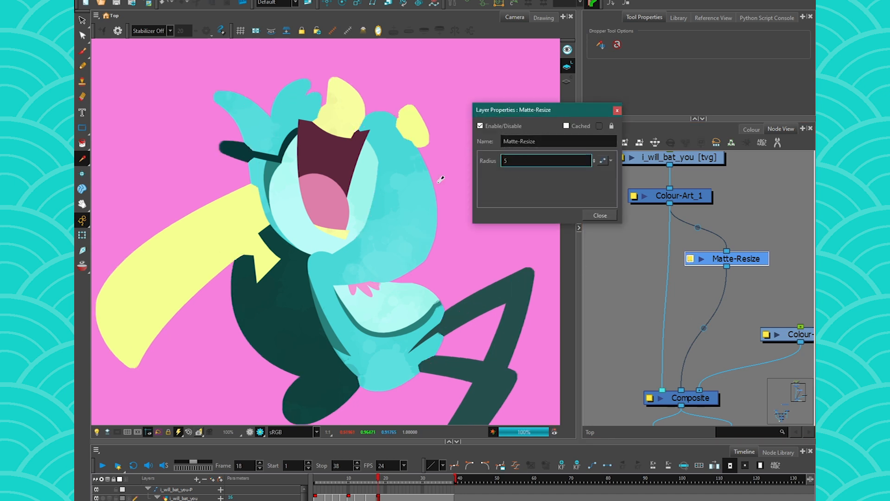
{"action": "left_click", "coordinate": [601, 215]}
{"action": "type", "text": "mat"}
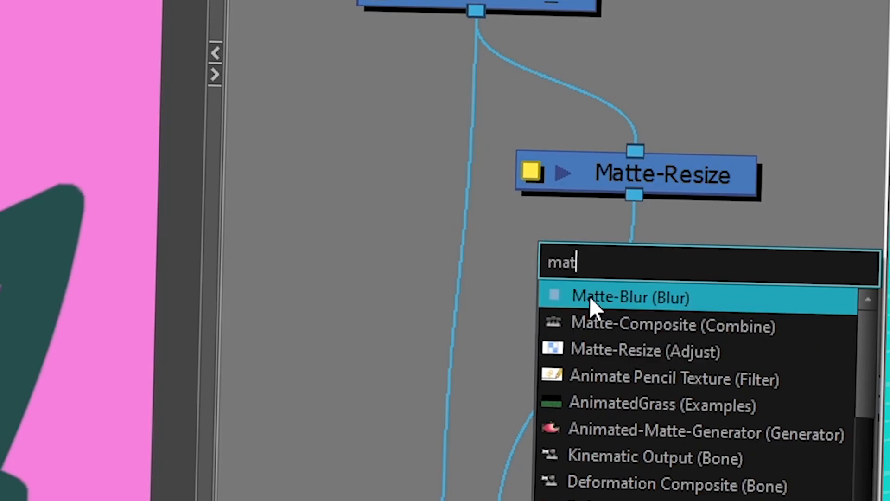
Add a Matte-Blur after Matte-Resize and make its outline dark navy (R15 G18 B52)
{"action": "left_click", "coordinate": [629, 297]}
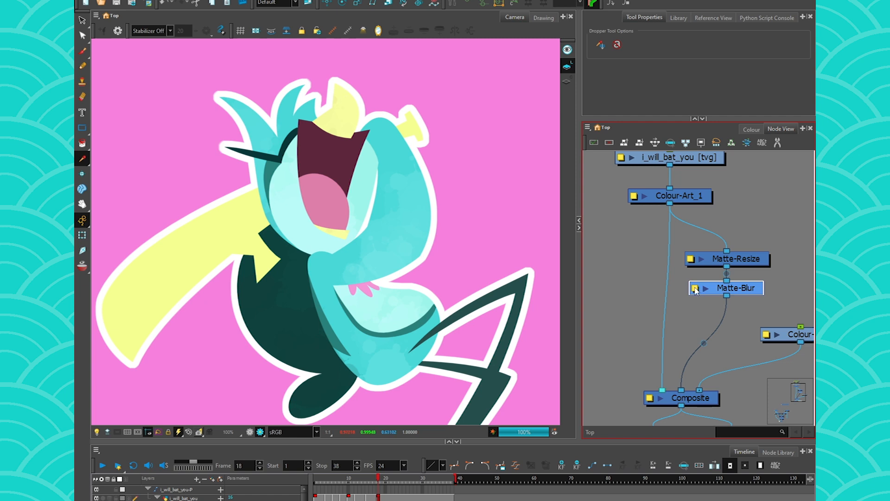
{"action": "double_click", "coordinate": [727, 288]}
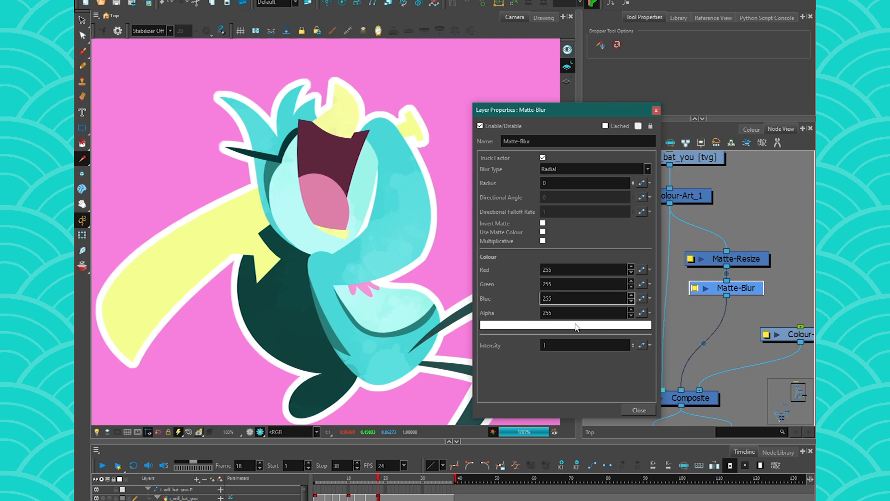
{"action": "left_click", "coordinate": [565, 324]}
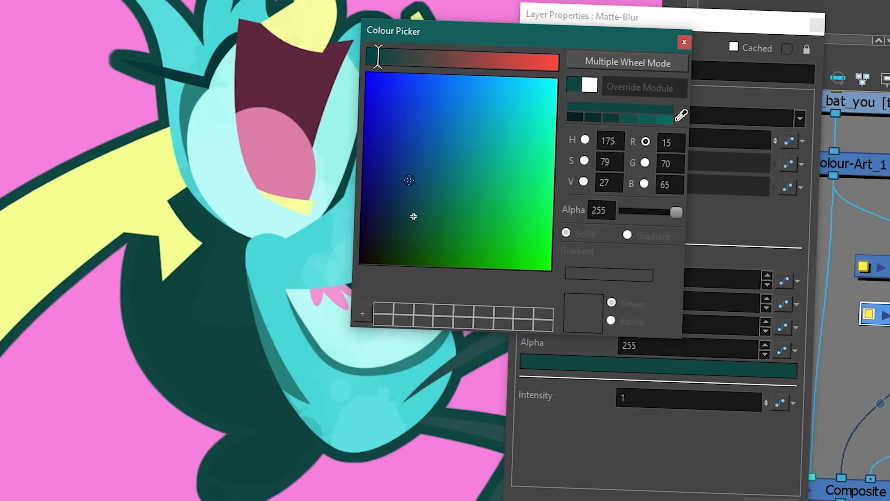
{"action": "left_click", "coordinate": [484, 192]}
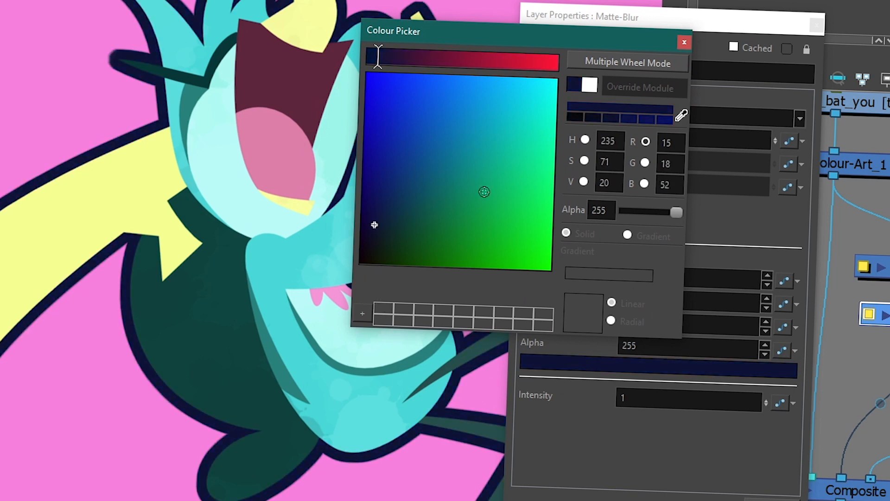
{"action": "left_click", "coordinate": [684, 42]}
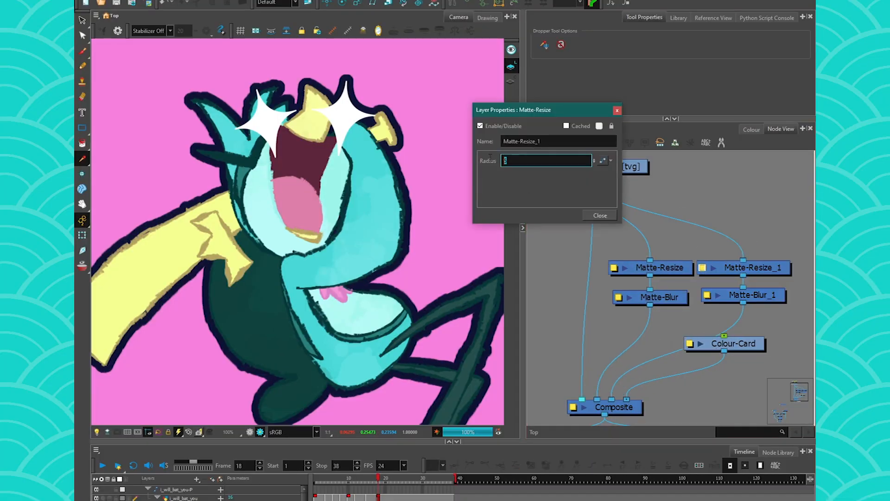
Set Matte-Resize_1 radius to 10 and colour Matte-Blur_1 pale lilac (R233 G197 B250)
{"action": "type", "text": "10"}
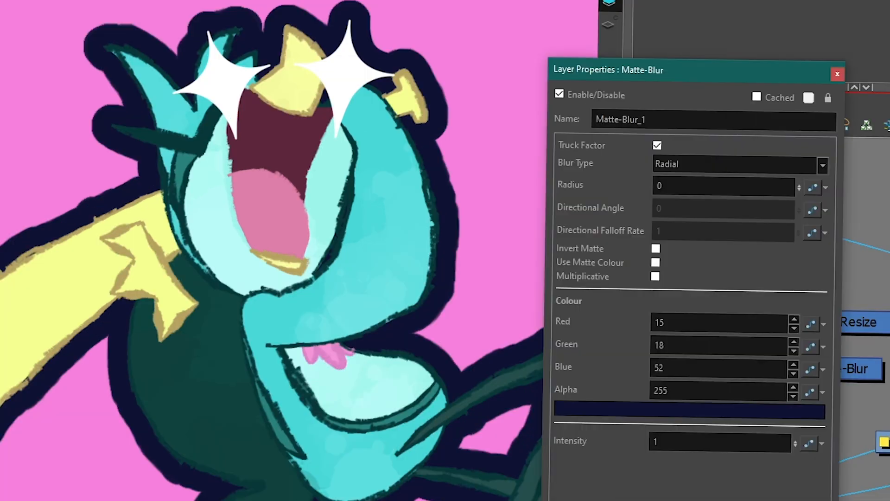
{"action": "left_click", "coordinate": [689, 418]}
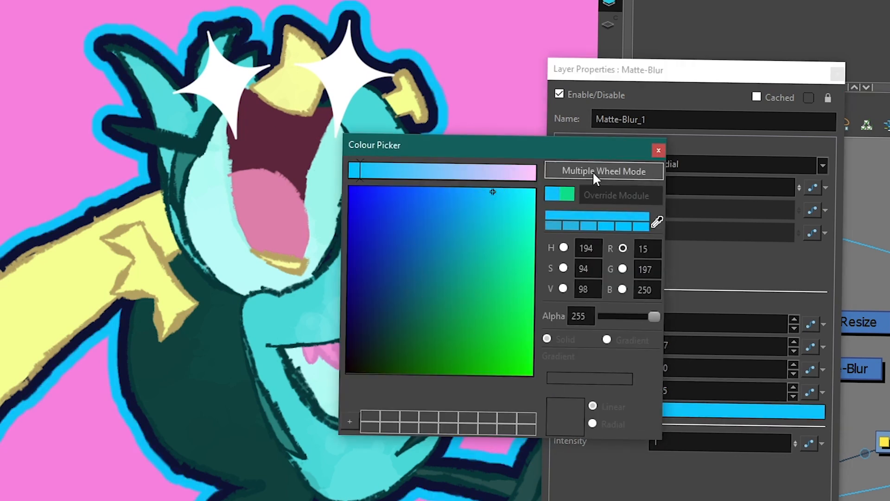
{"action": "left_click", "coordinate": [658, 149]}
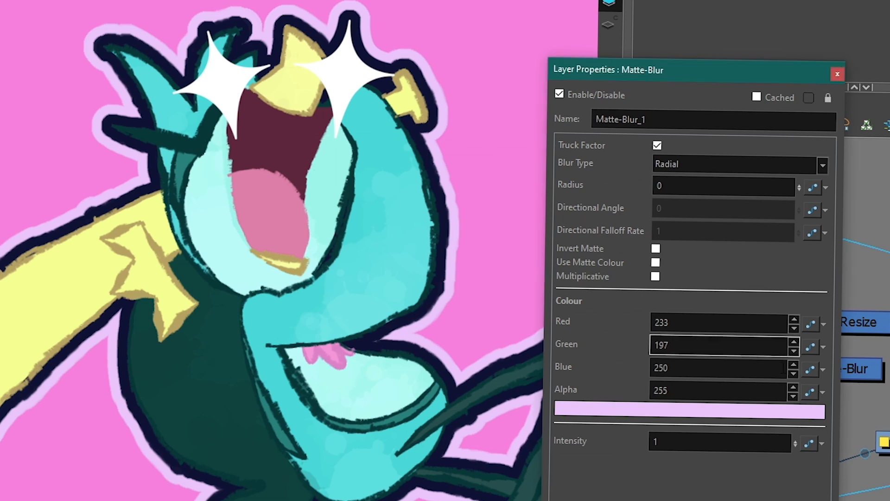
{"action": "left_click", "coordinate": [836, 74]}
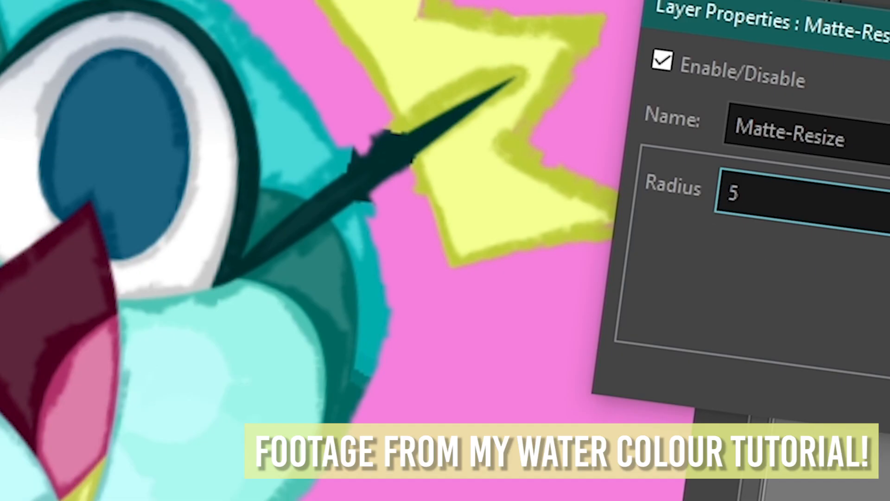
Enter a value of 10 while bringing up the flame drawing scene
{"action": "type", "text": "10"}
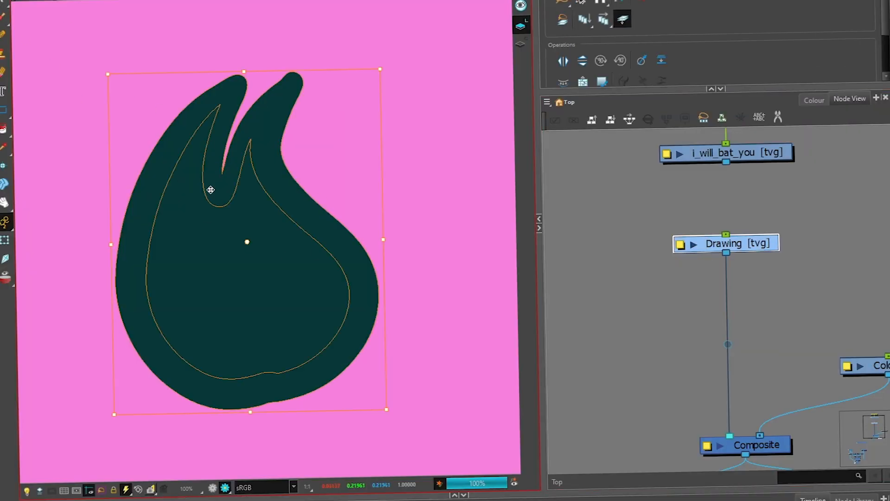
Show the palette colours and scroll to find a yellow swatch for the flame
{"action": "left_click", "coordinate": [814, 99]}
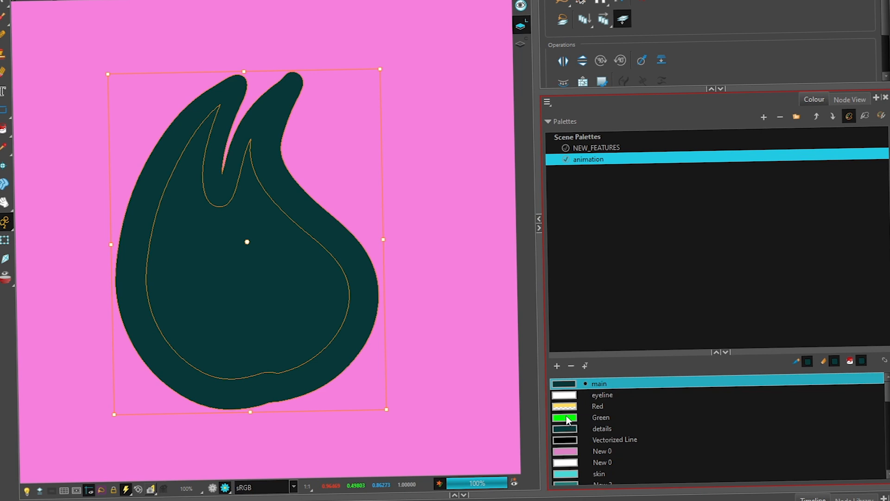
{"action": "scroll", "scroll_direction": "down", "scroll_amount": 3}
{"action": "type", "text": "g"}
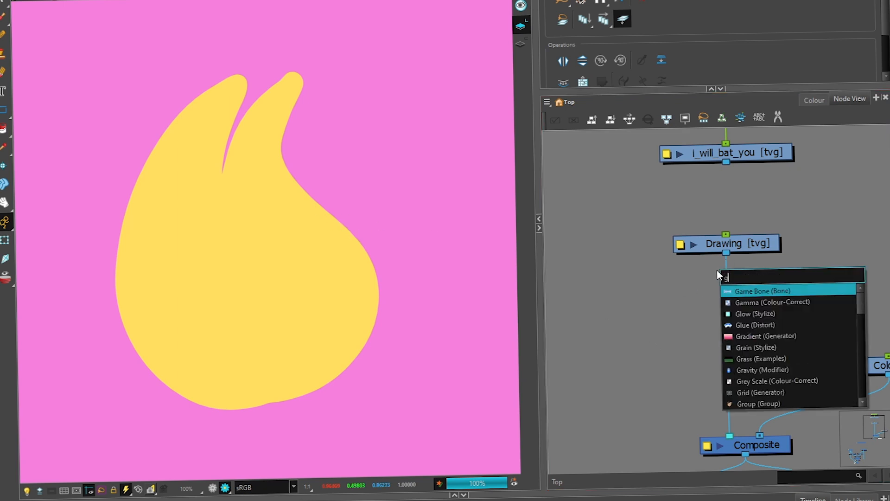
Add a Glow node under the flame Drawing and set its Radius to 10
{"action": "left_click", "coordinate": [755, 313]}
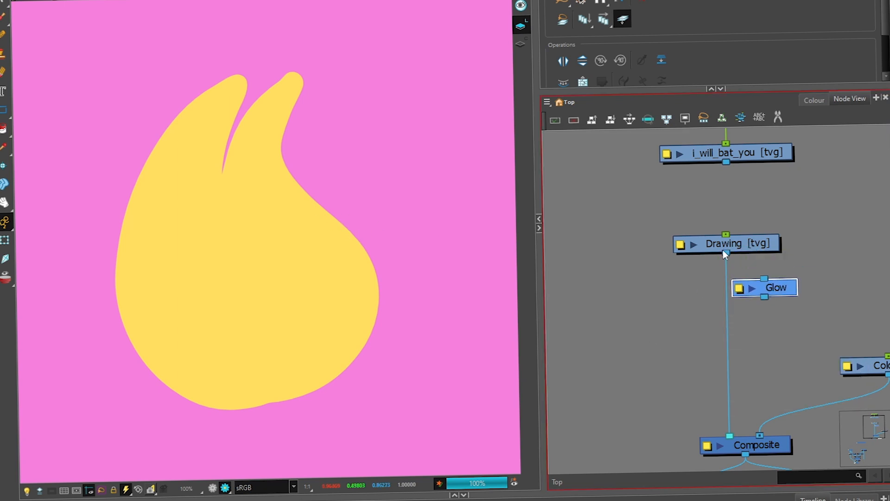
{"action": "double_click", "coordinate": [774, 287]}
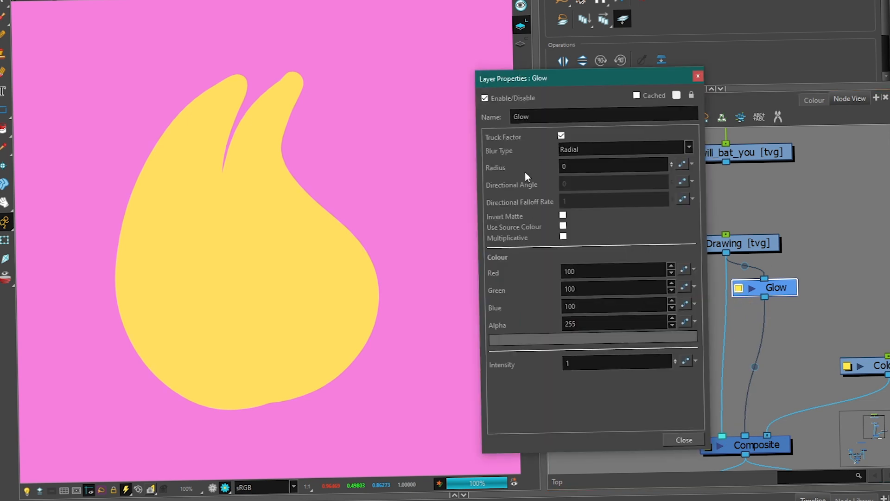
{"action": "type", "text": "10"}
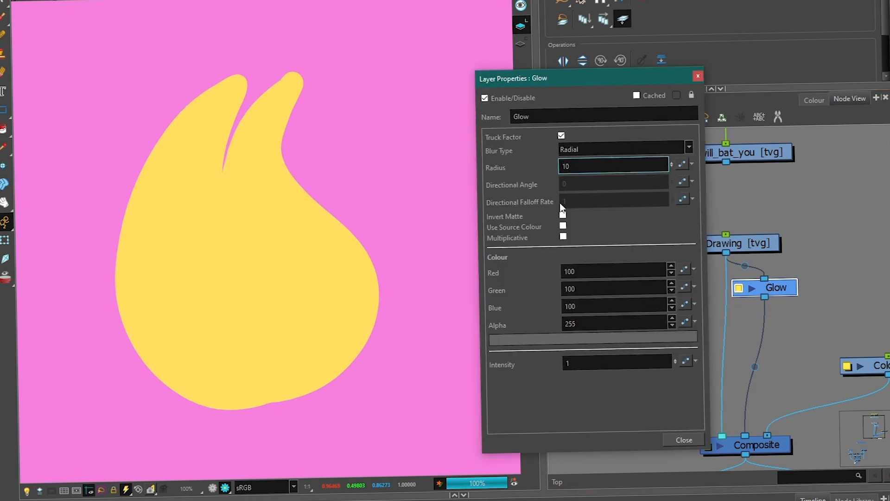
{"action": "left_click", "coordinate": [613, 166]}
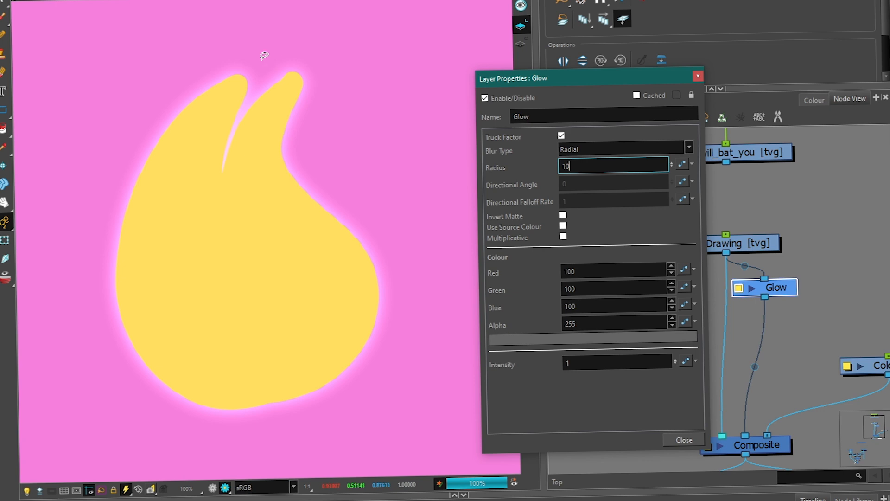
{"action": "mouse_move", "coordinate": [427, 330]}
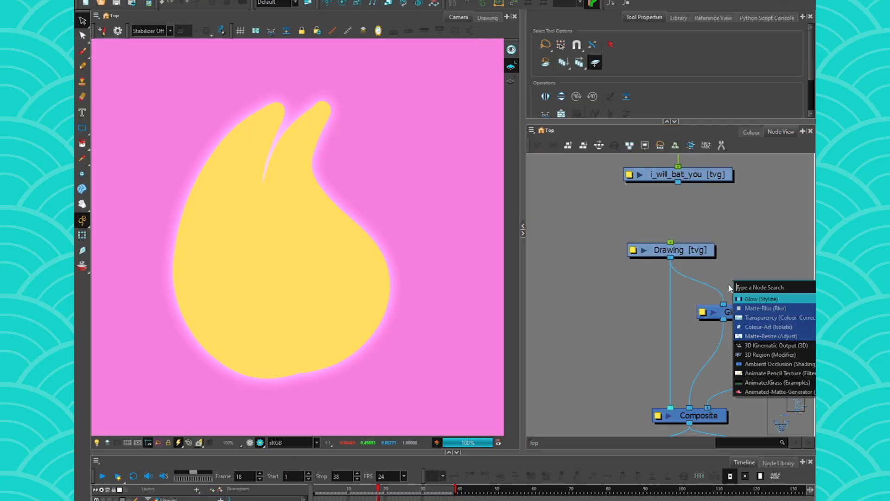
Insert a Matte-Resize node between Drawing and Glow with Radius 10
{"action": "left_click", "coordinate": [766, 336]}
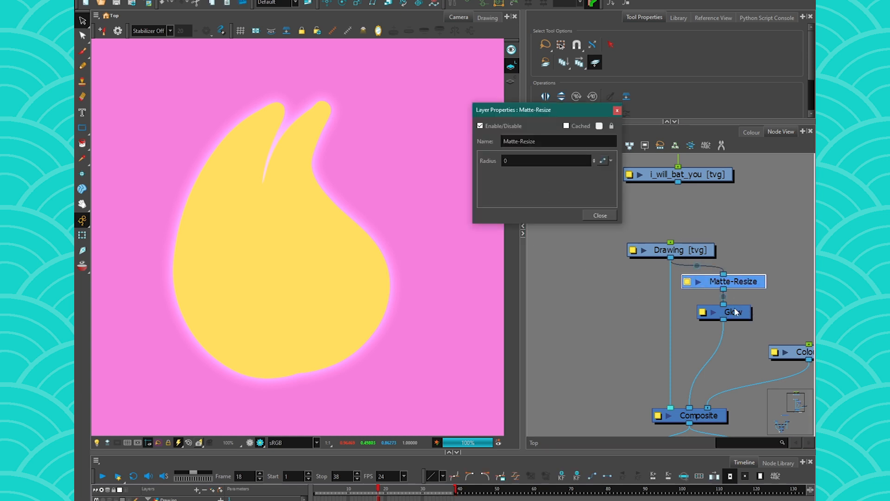
{"action": "type", "text": "10"}
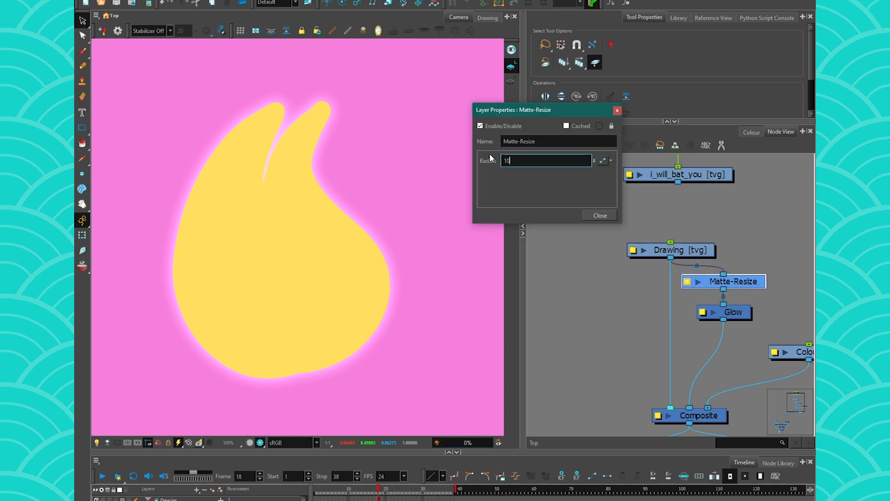
{"action": "left_click", "coordinate": [600, 215]}
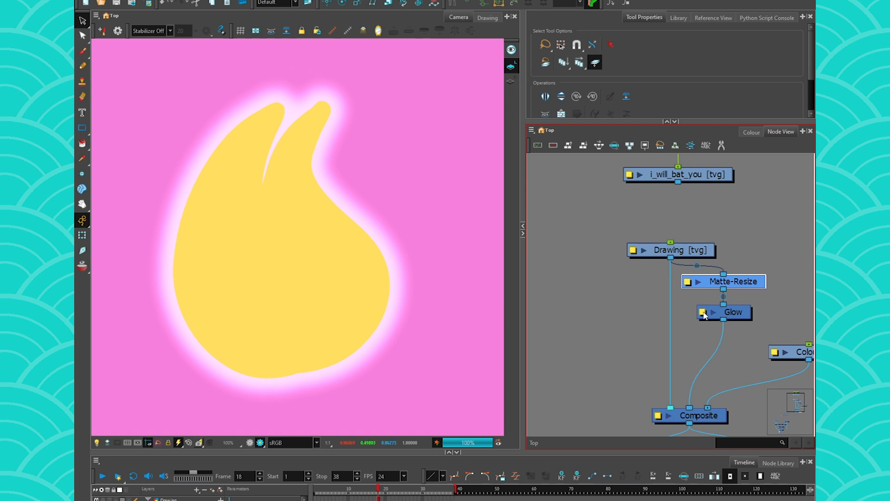
Raise the Glow node's Radius to 50 for a wider flame glow
{"action": "double_click", "coordinate": [725, 312]}
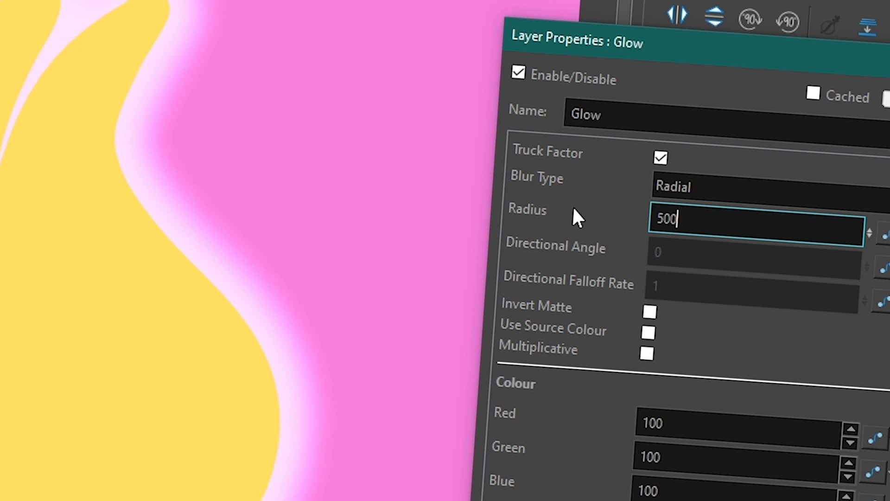
{"action": "type", "text": "20"}
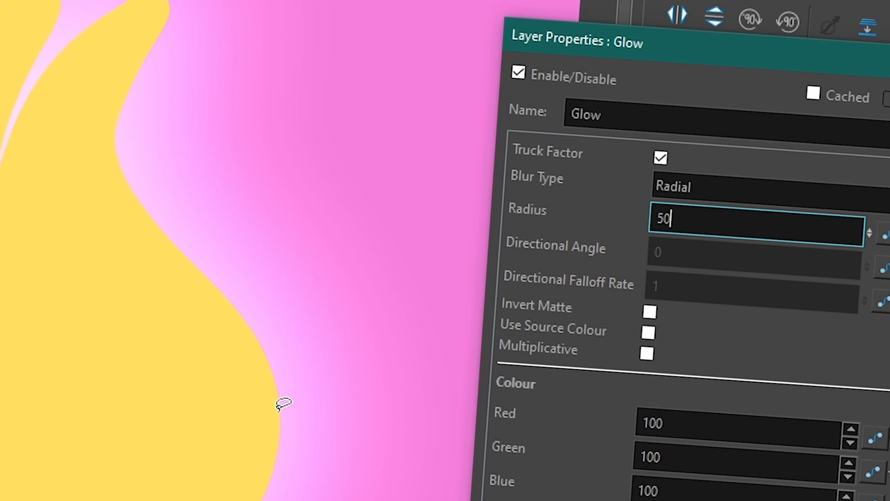
{"action": "type", "text": "3"}
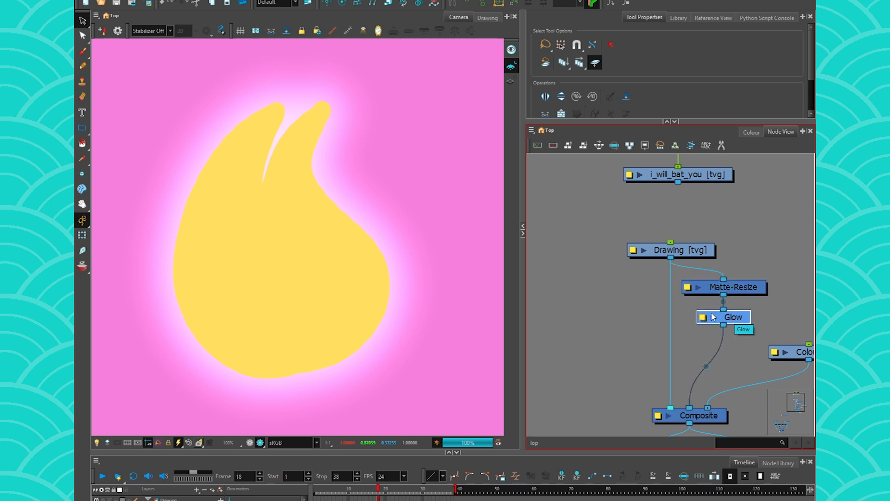
{"action": "mouse_move", "coordinate": [750, 290]}
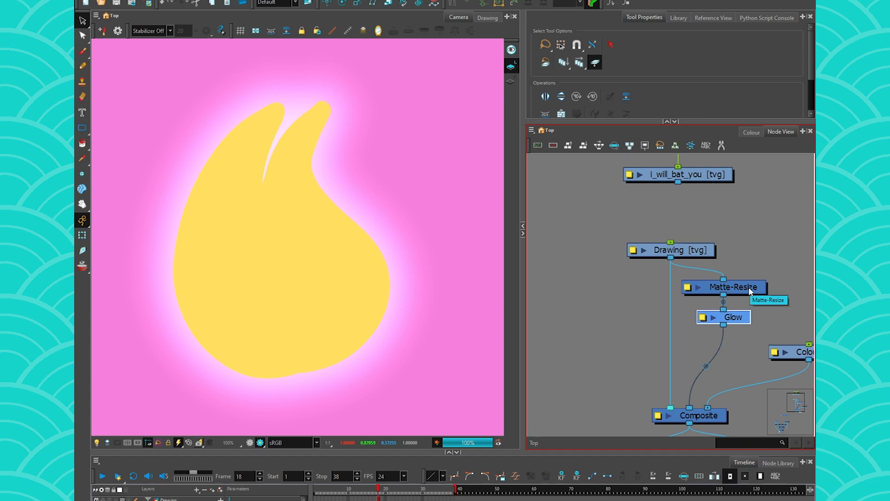
{"action": "mouse_move", "coordinate": [605, 356]}
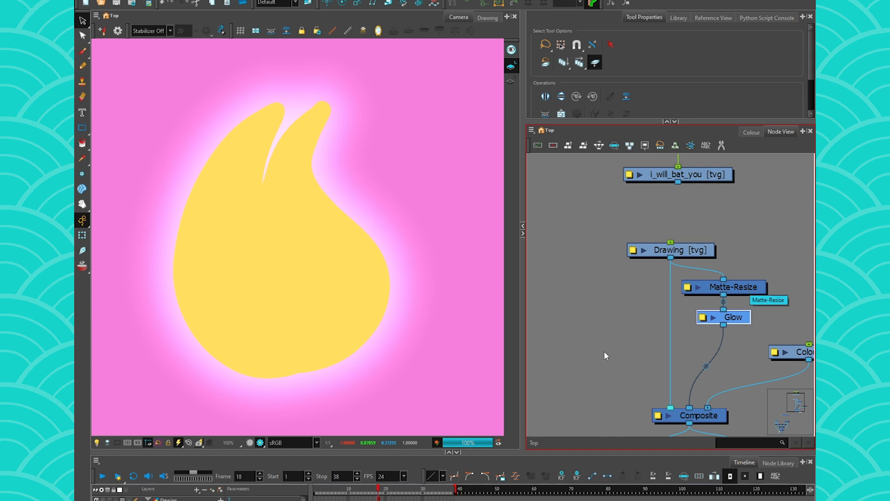